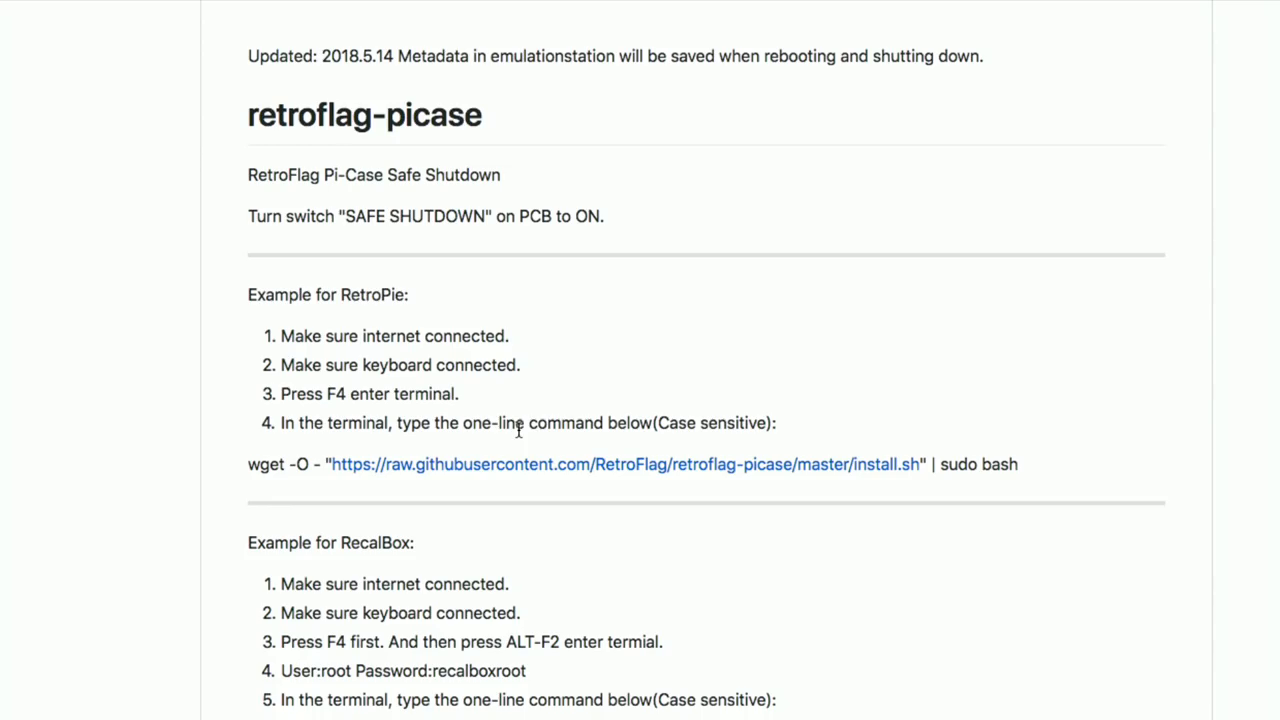
pyautogui.moveTo(518, 418)
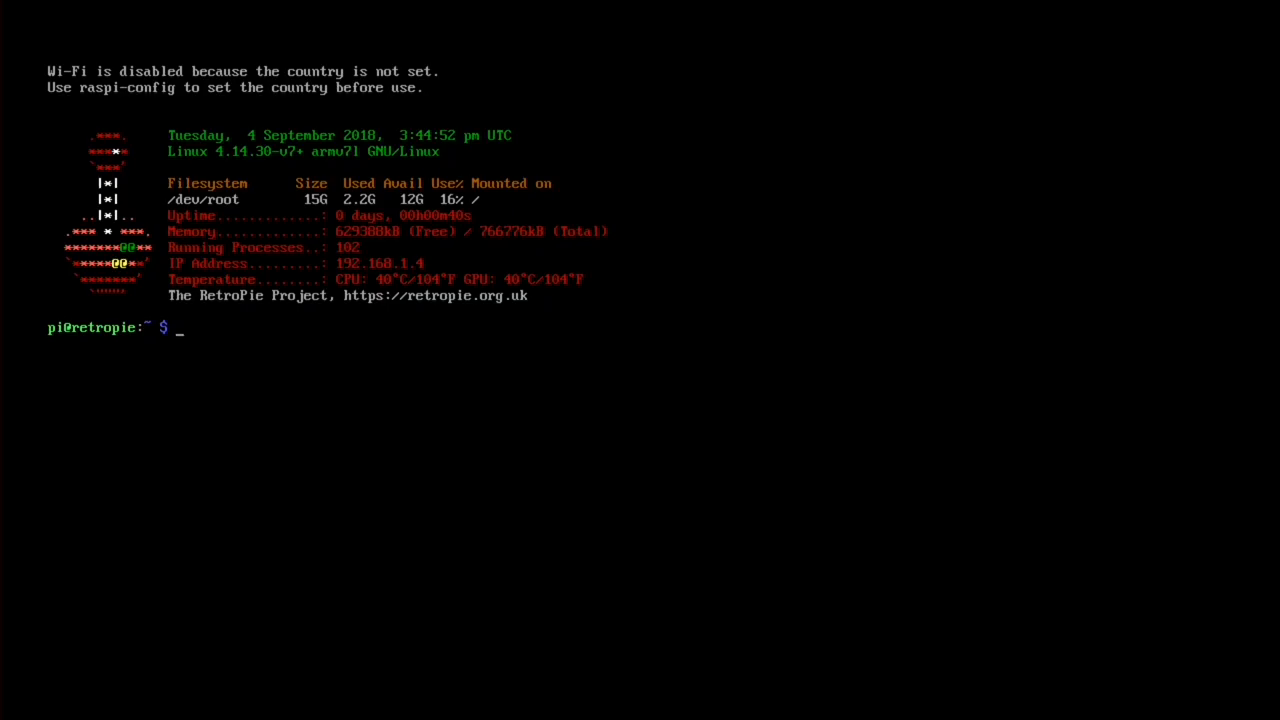
# Step: Begin the wget -O install command, where the typed quote comes out as an @ sign
pyautogui.write('wget -O')
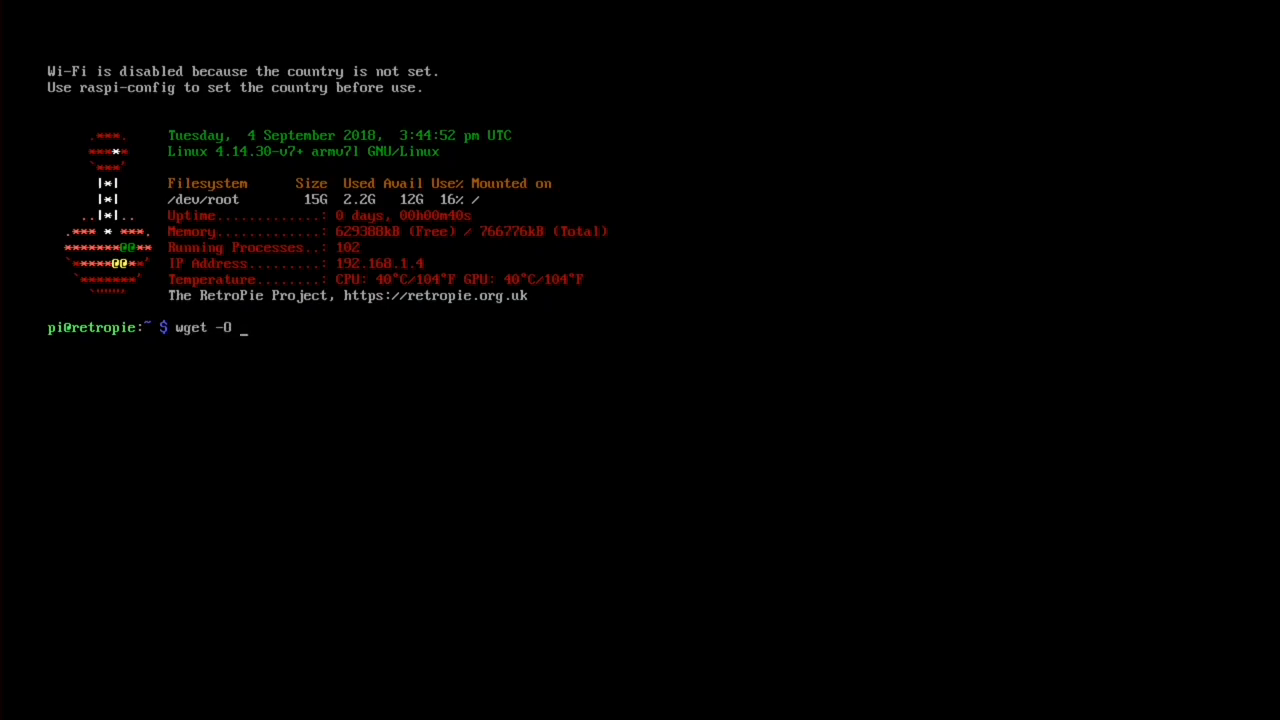
pyautogui.write('@')
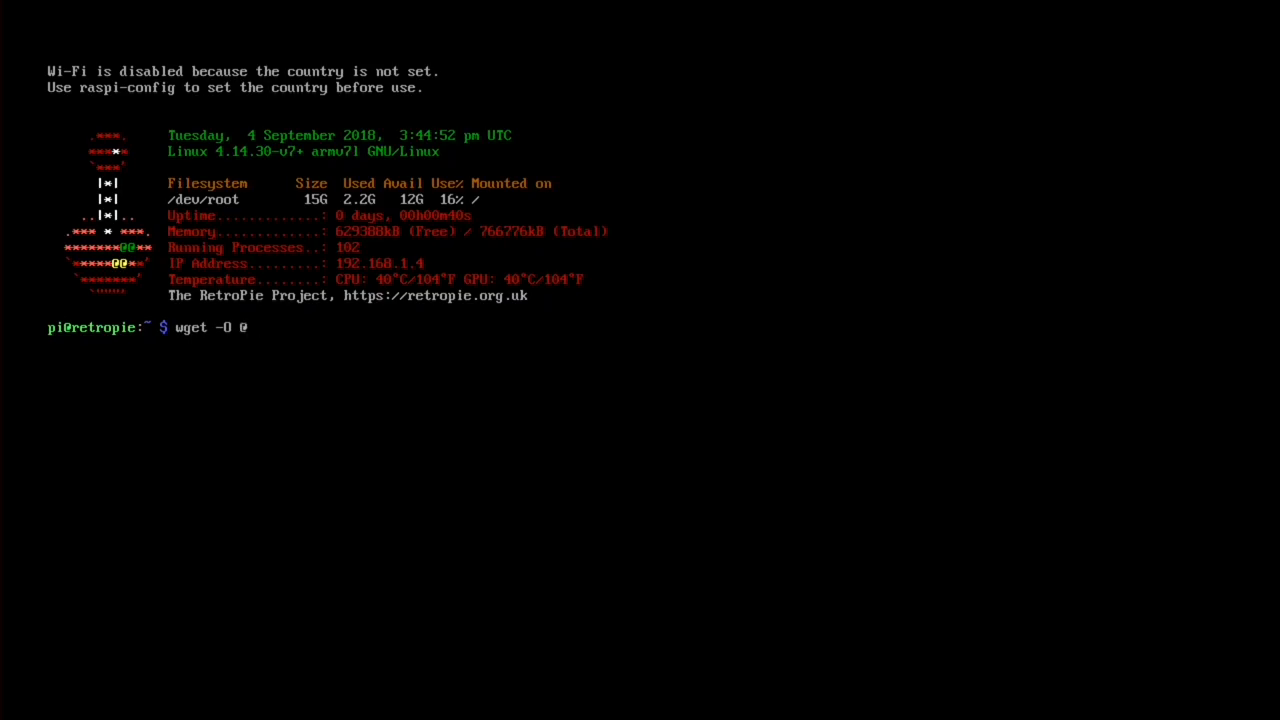
pyautogui.write('"https:/')
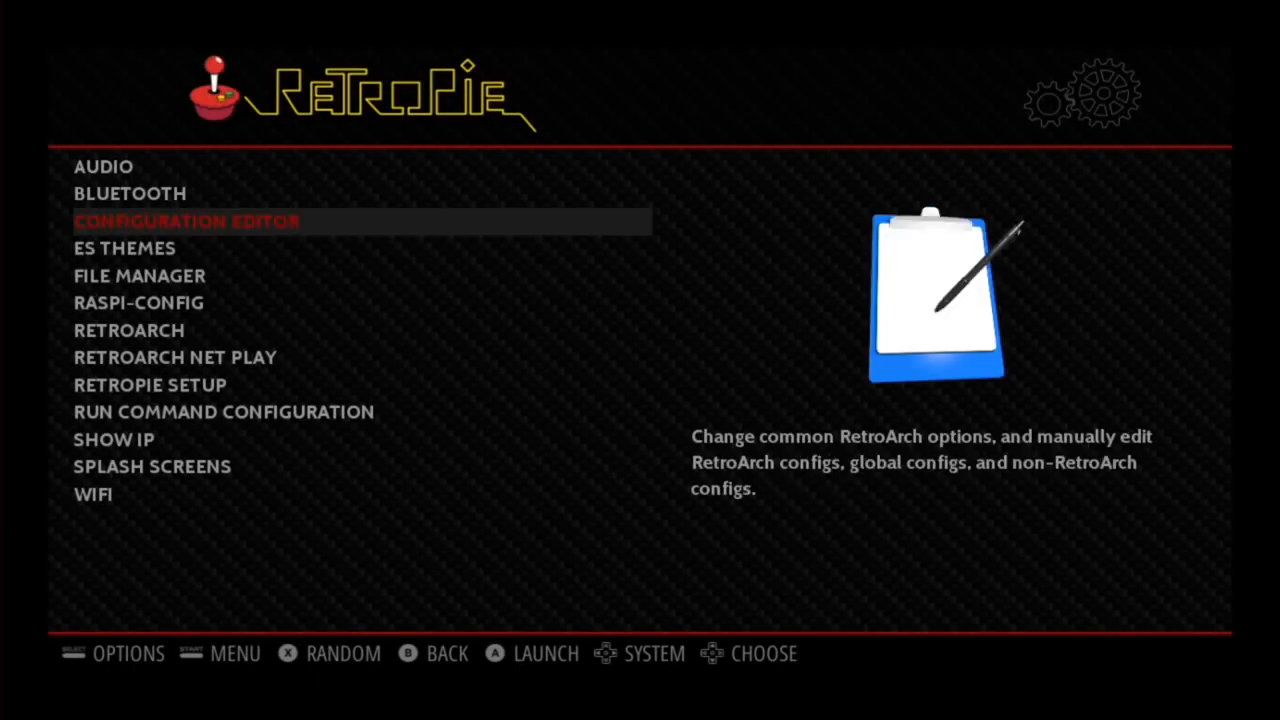
# Step: Launch raspi-config, enter 4 Localisation Options and move to I3 Change Keyboard Layout
pyautogui.press('Down')
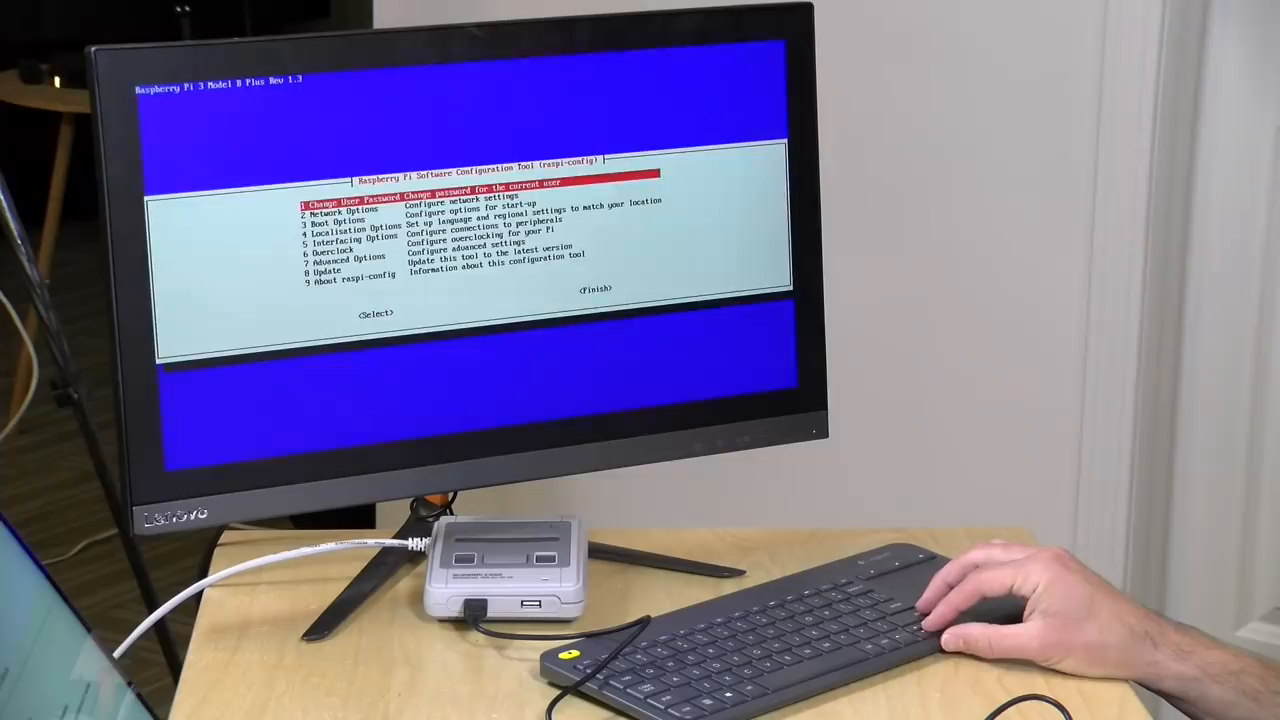
pyautogui.press('Down')
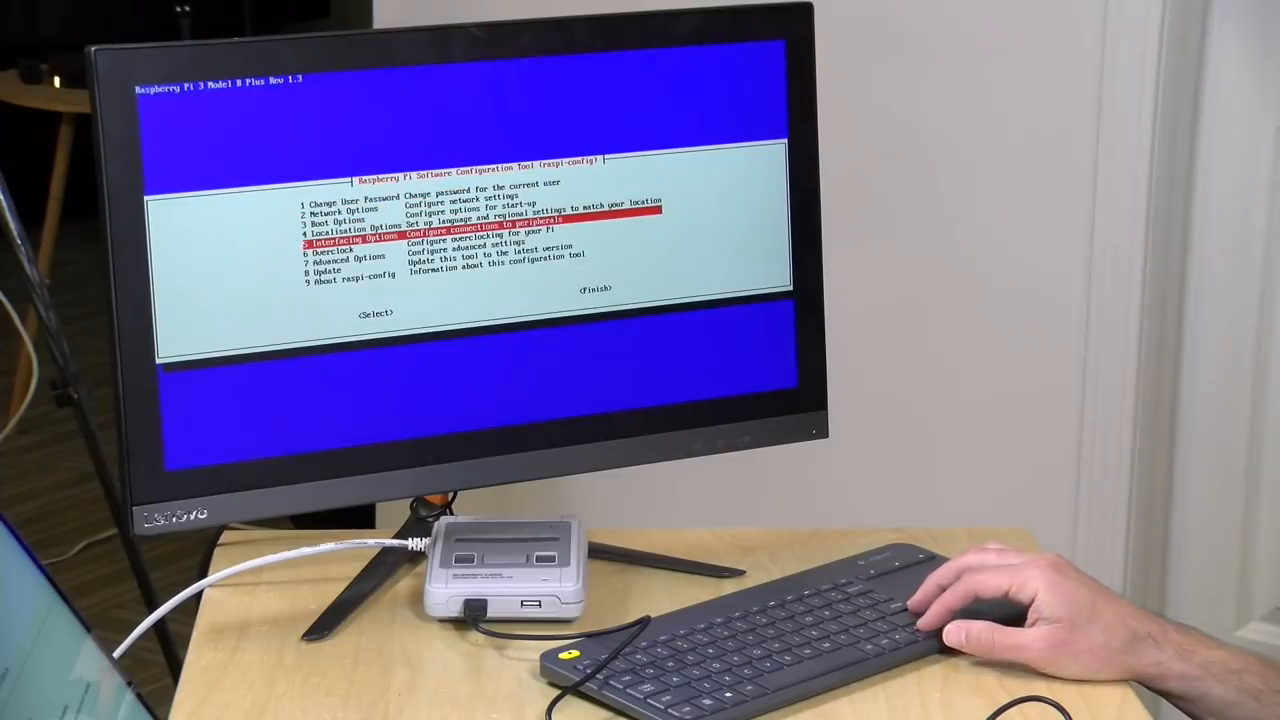
pyautogui.press('Enter')
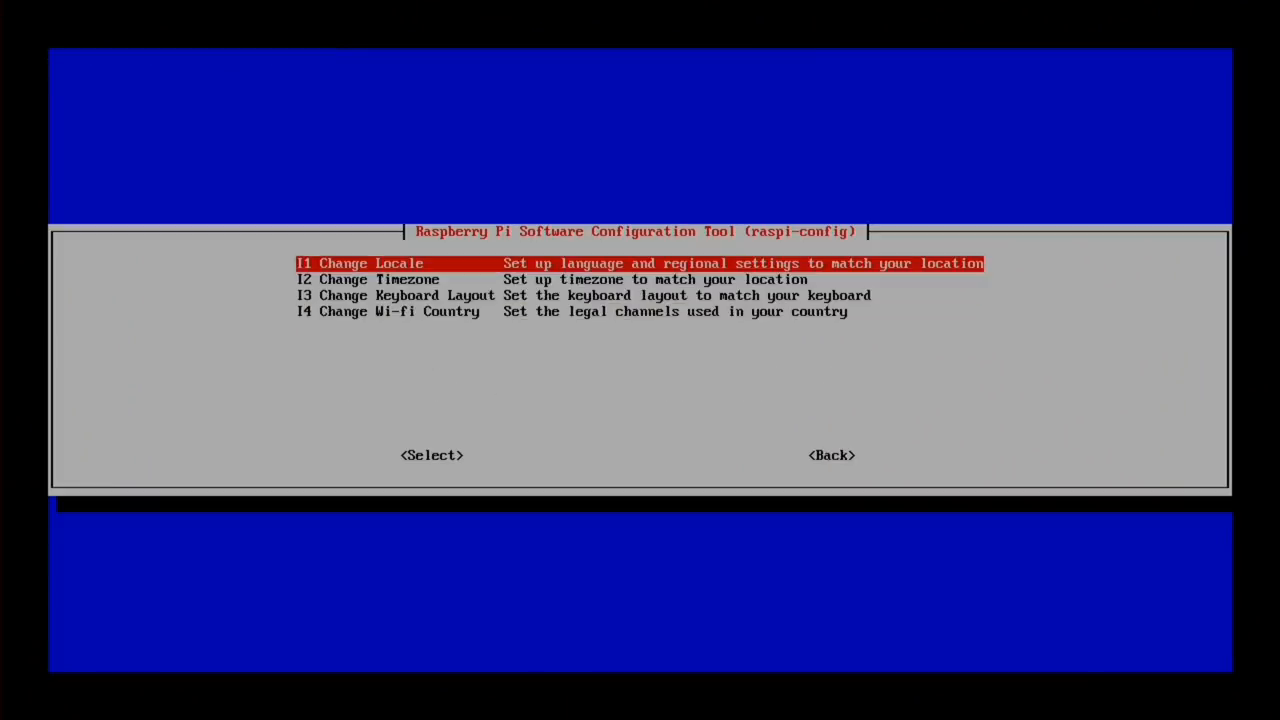
pyautogui.press('Down')
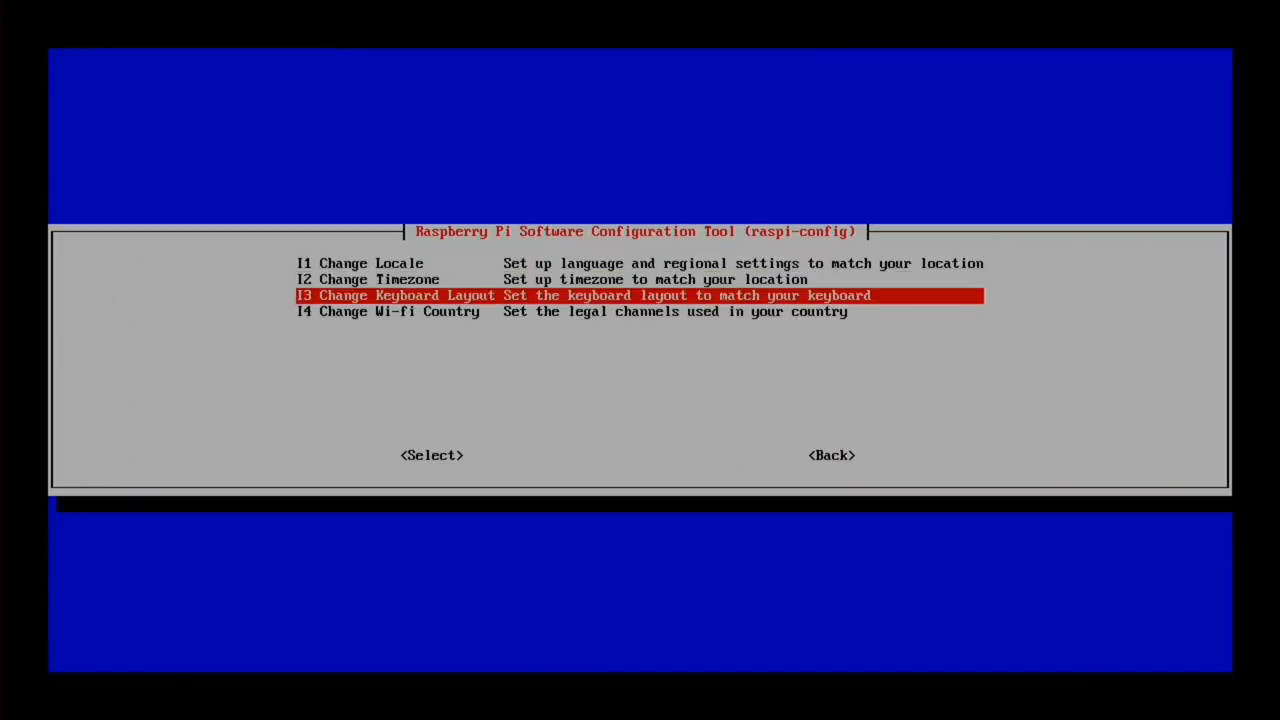
# Step: Choose the Generic 101-key PC model and look under Other for non-UK layouts
pyautogui.click(432, 456)
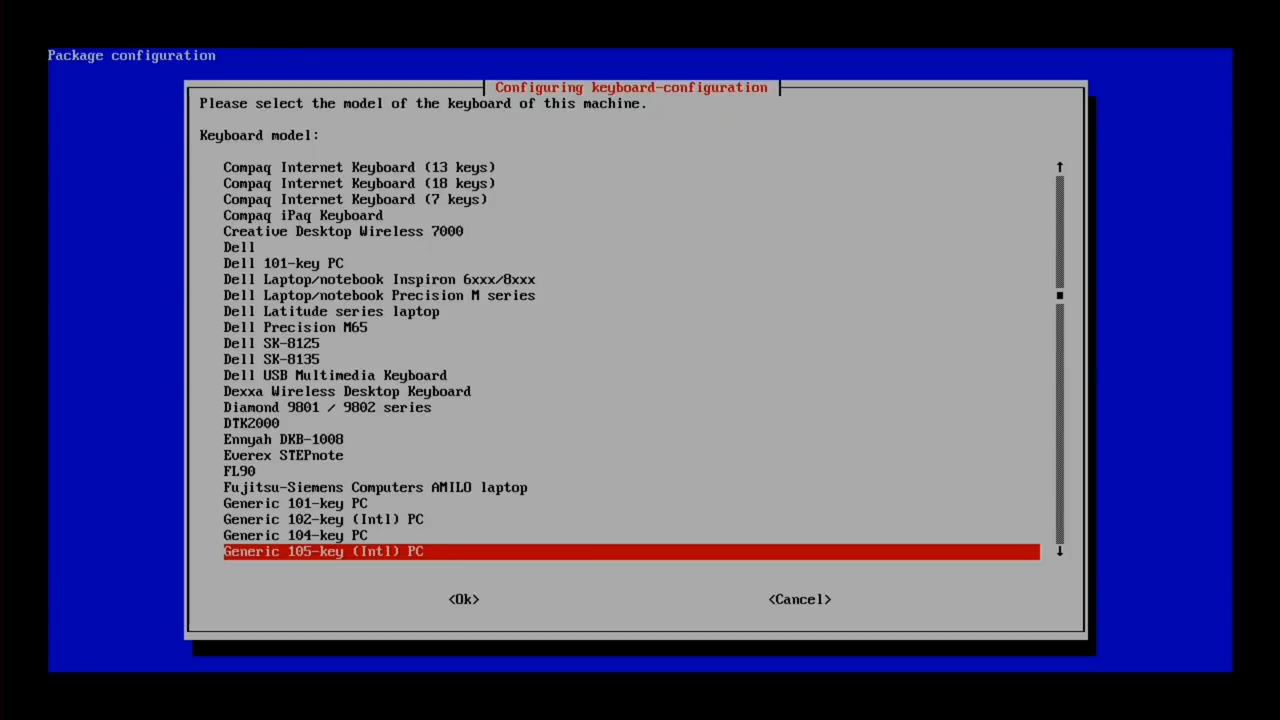
pyautogui.press('Up')
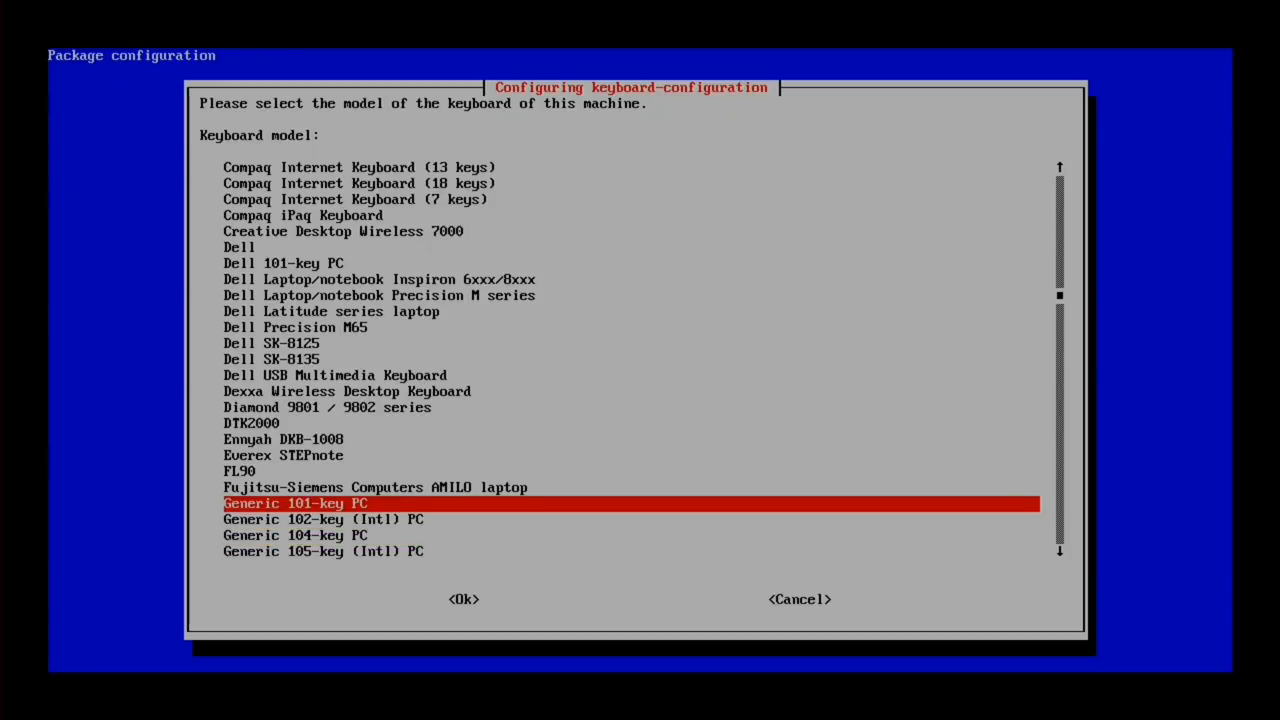
pyautogui.click(464, 600)
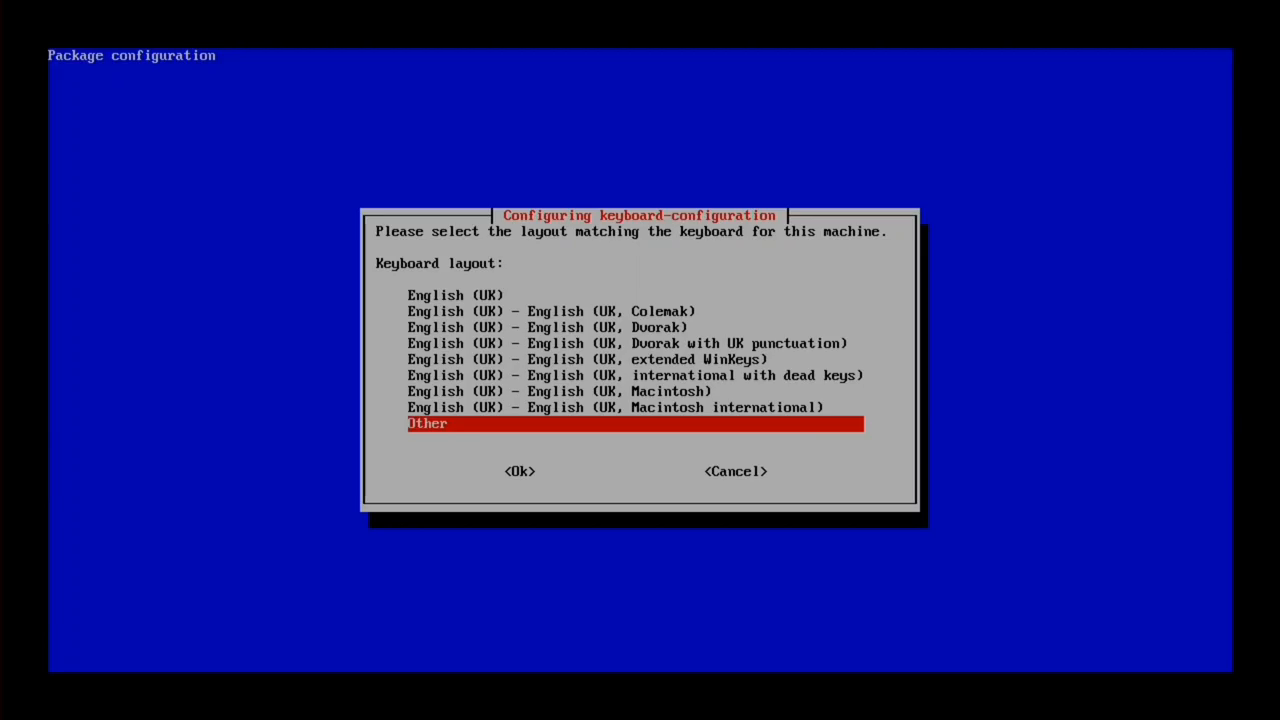
pyautogui.click(520, 472)
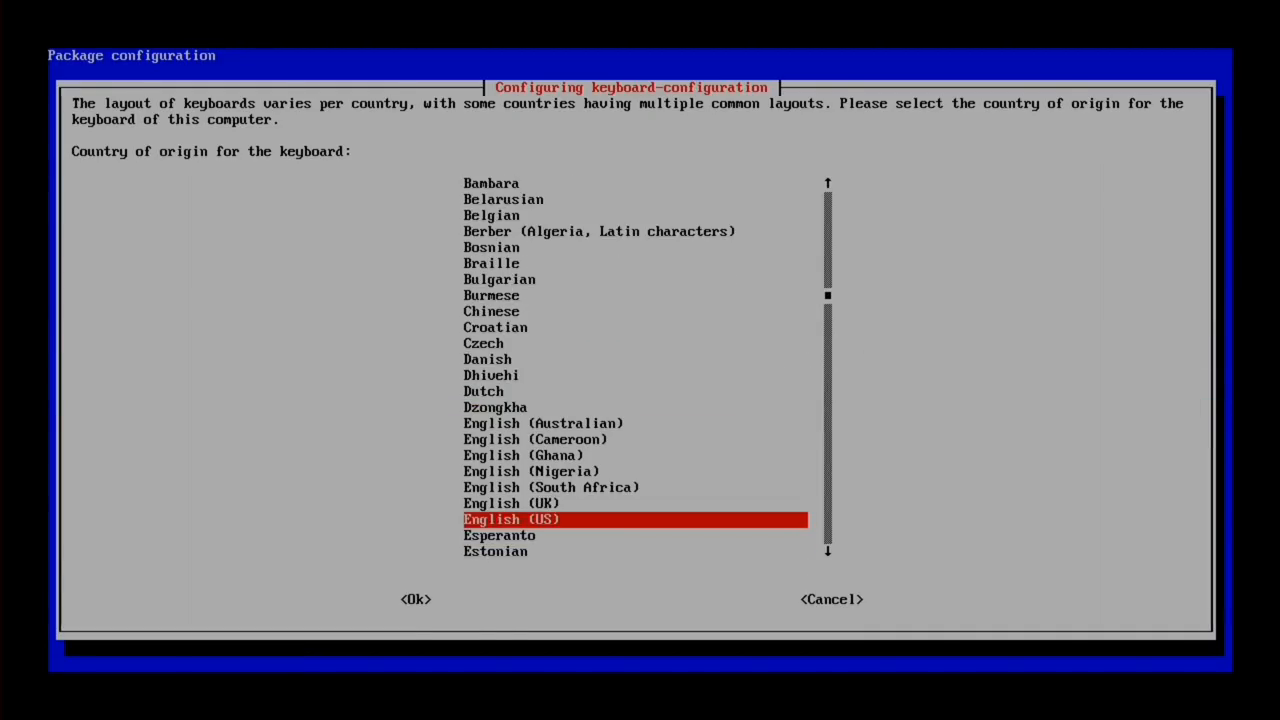
# Step: Select English (US) layout with the default AltGr key and no compose key
pyautogui.click(416, 600)
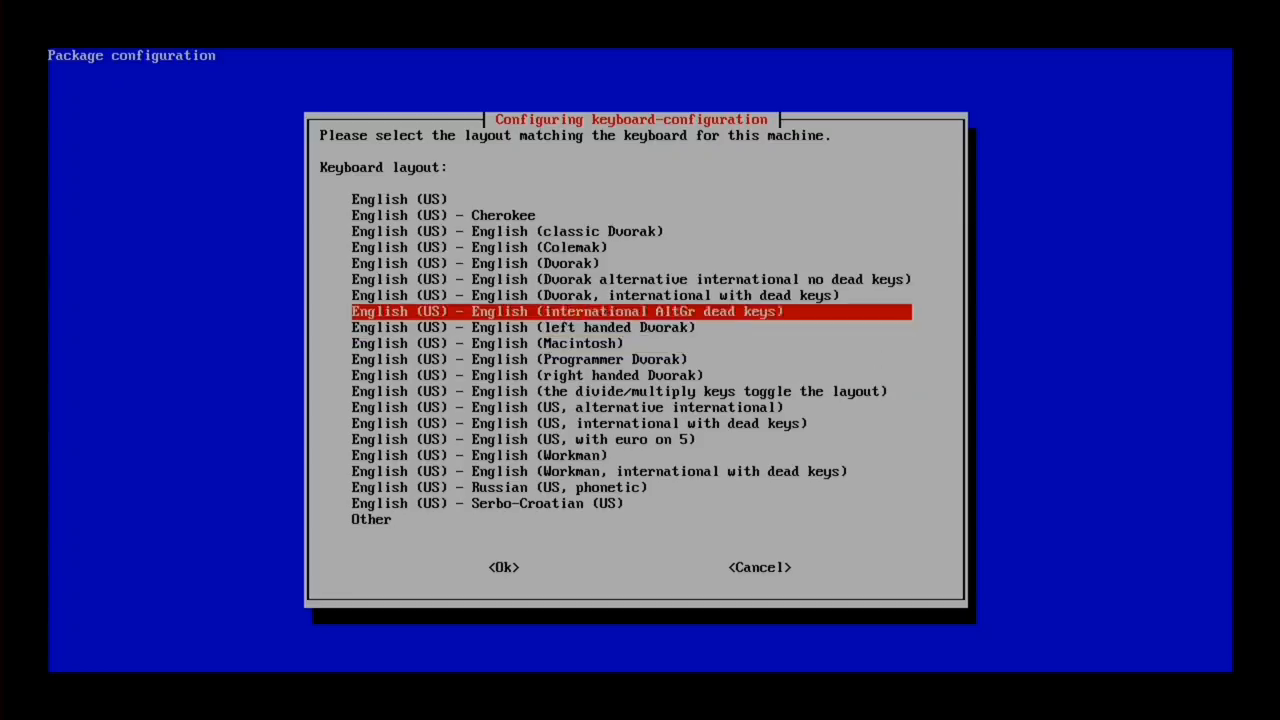
pyautogui.click(504, 568)
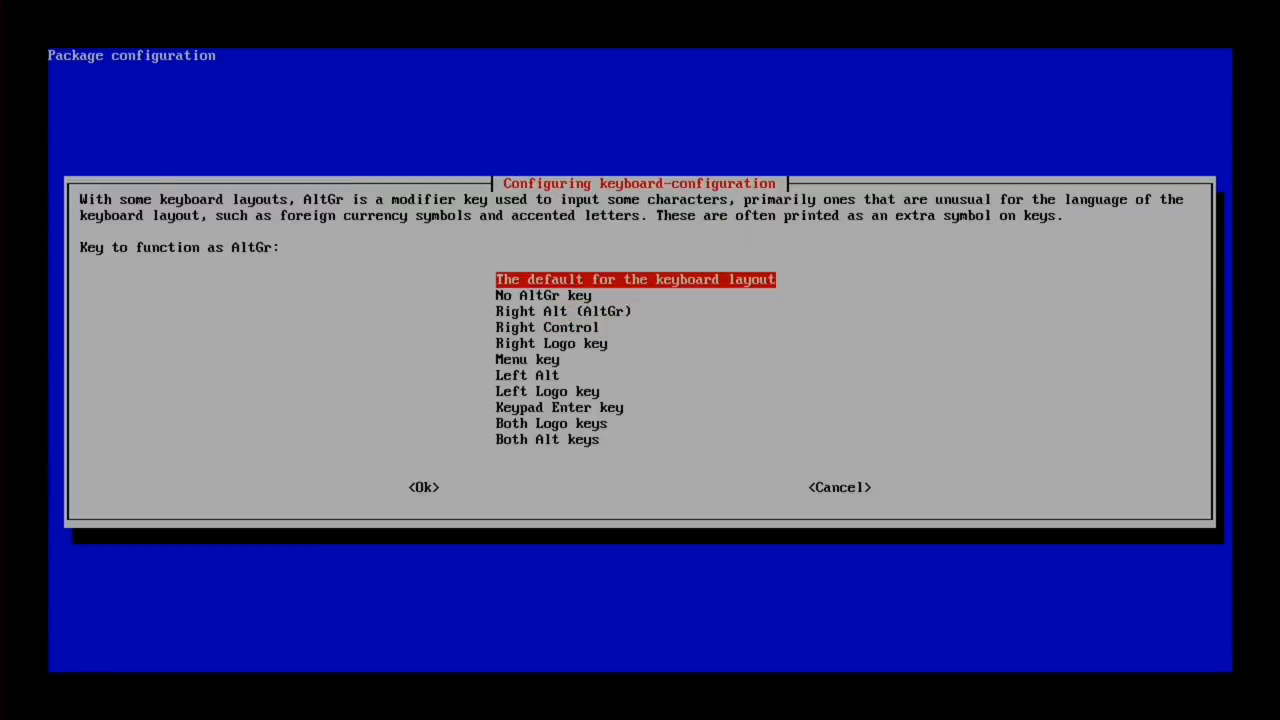
pyautogui.click(424, 488)
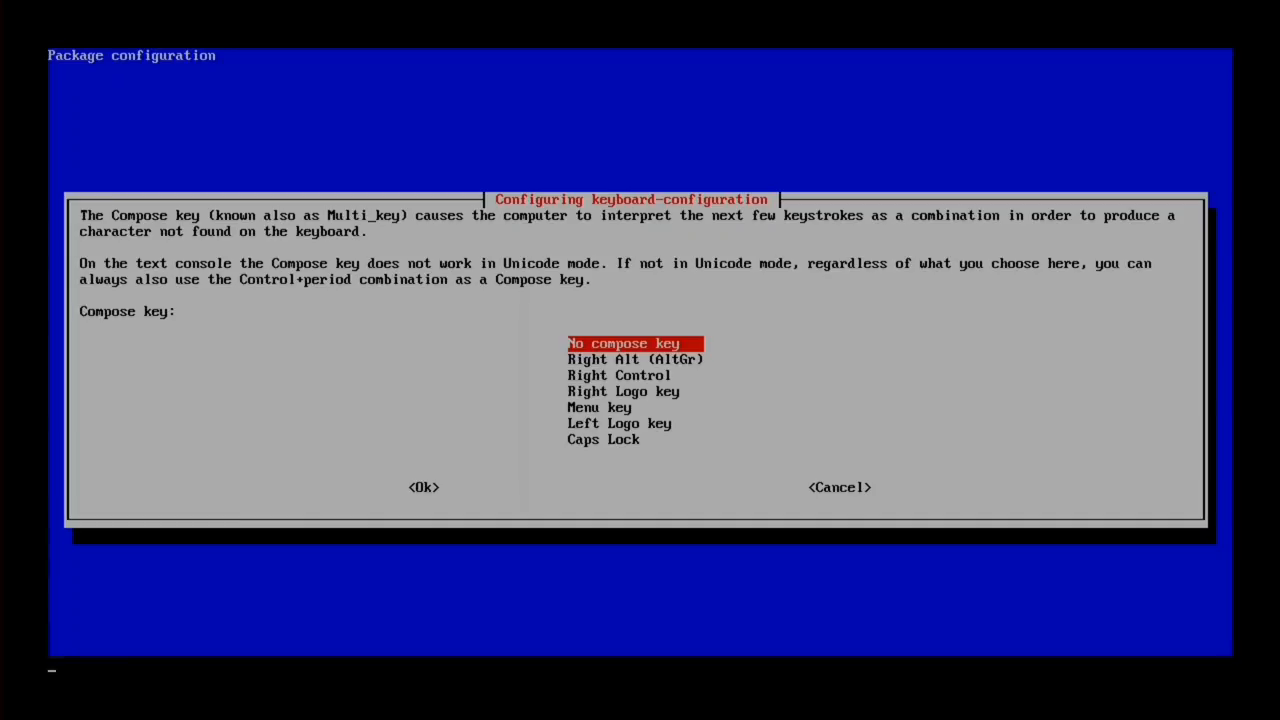
pyautogui.click(424, 488)
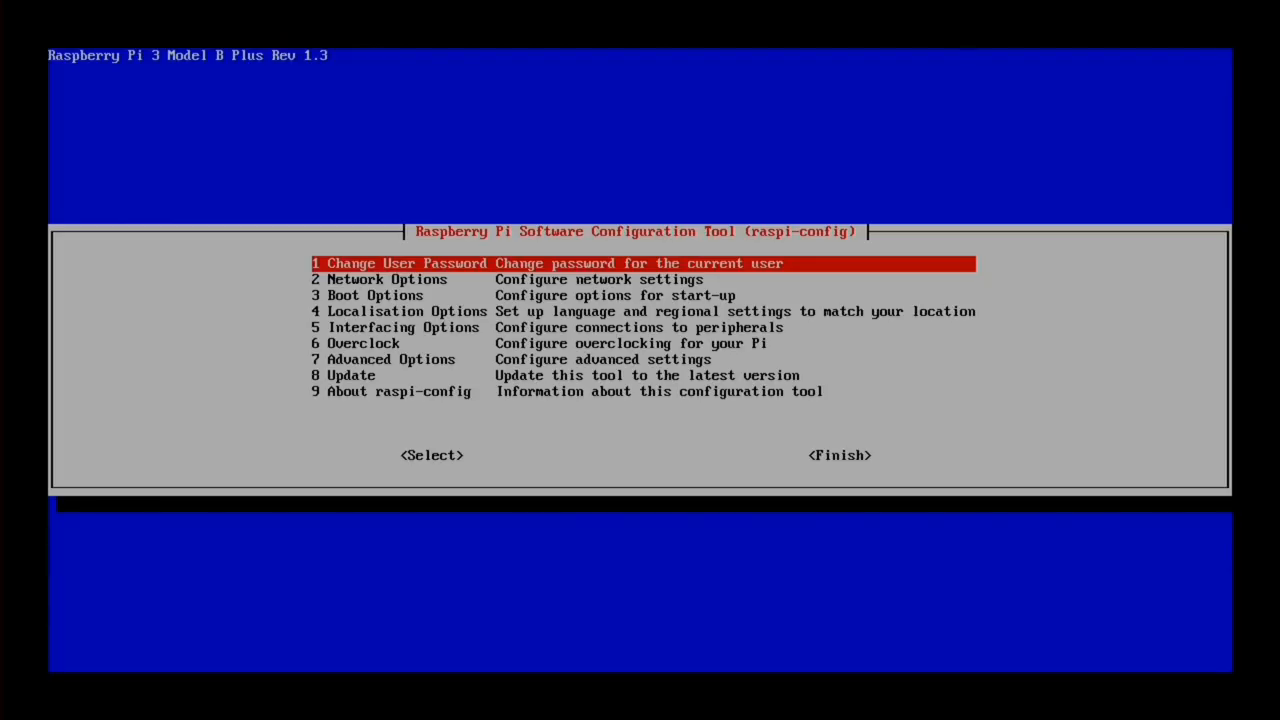
pyautogui.press('down')
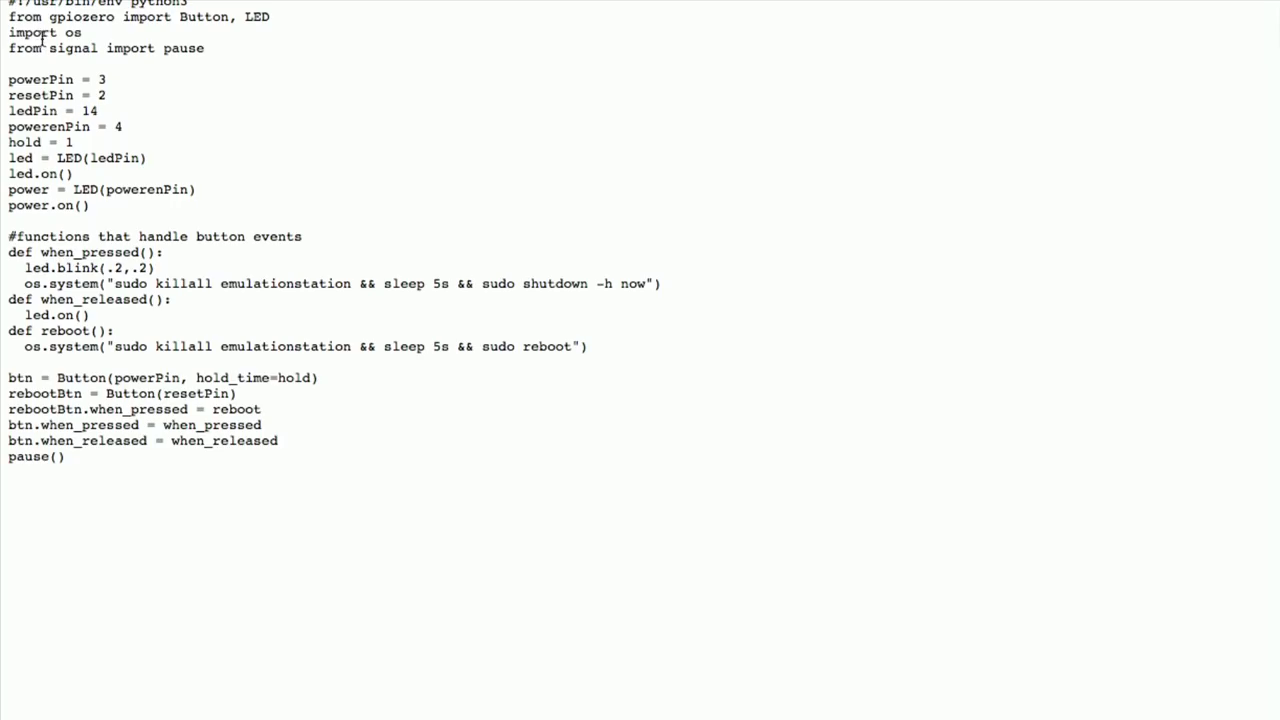
pyautogui.moveTo(92, 62)
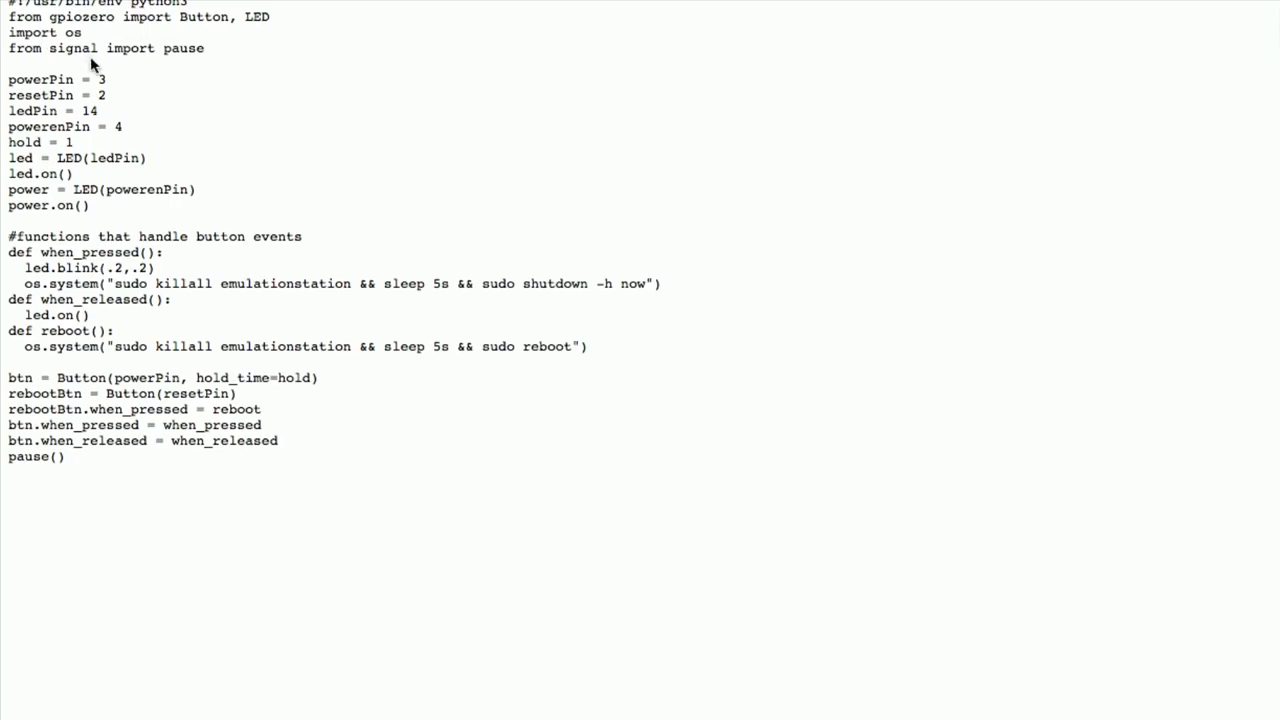